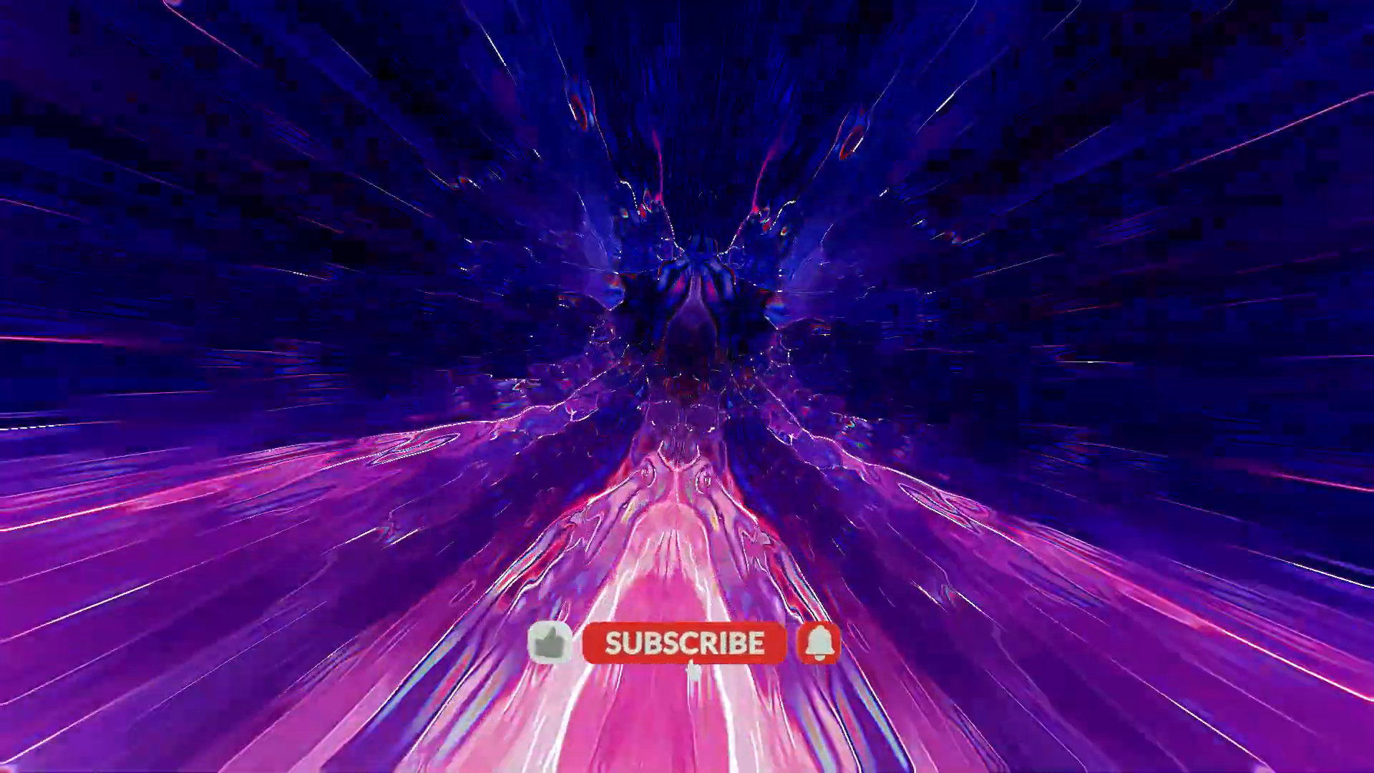
pyautogui.click(684, 644)
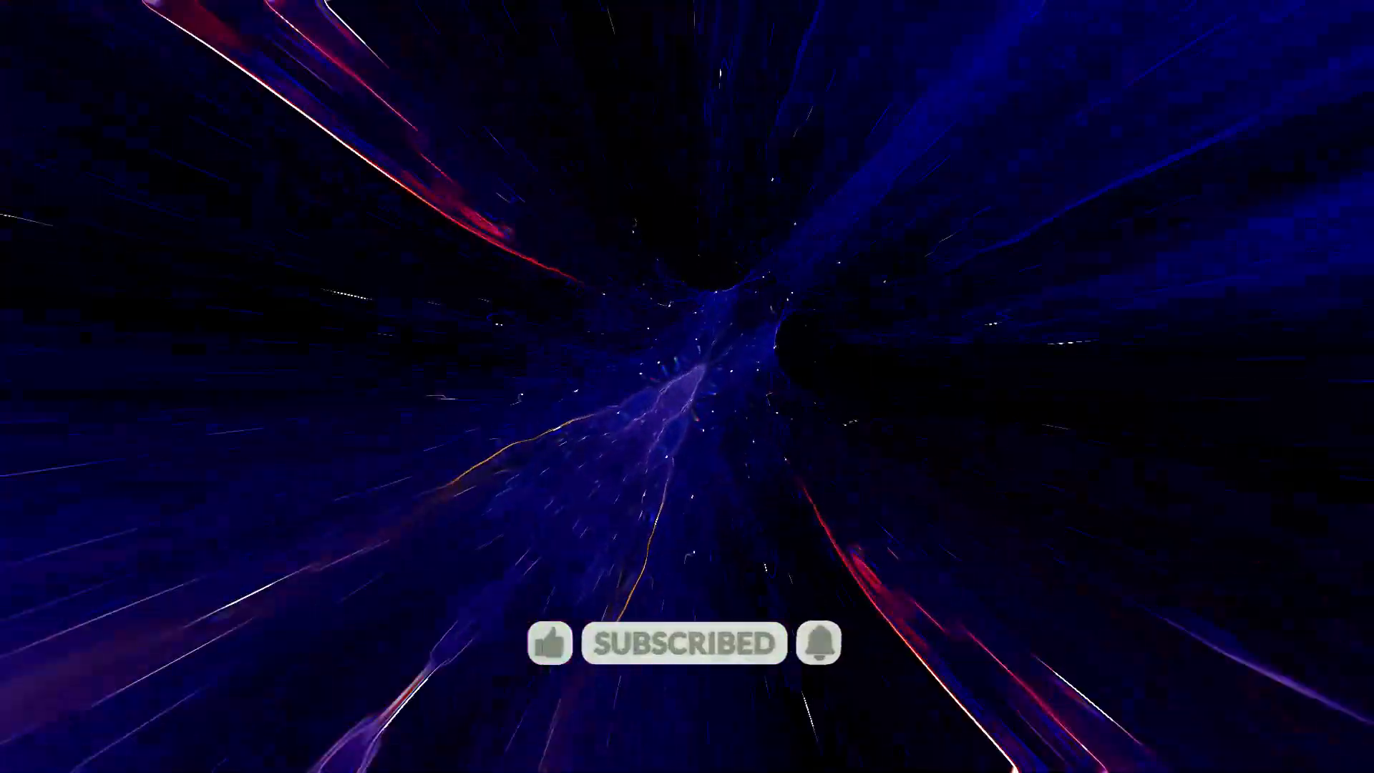